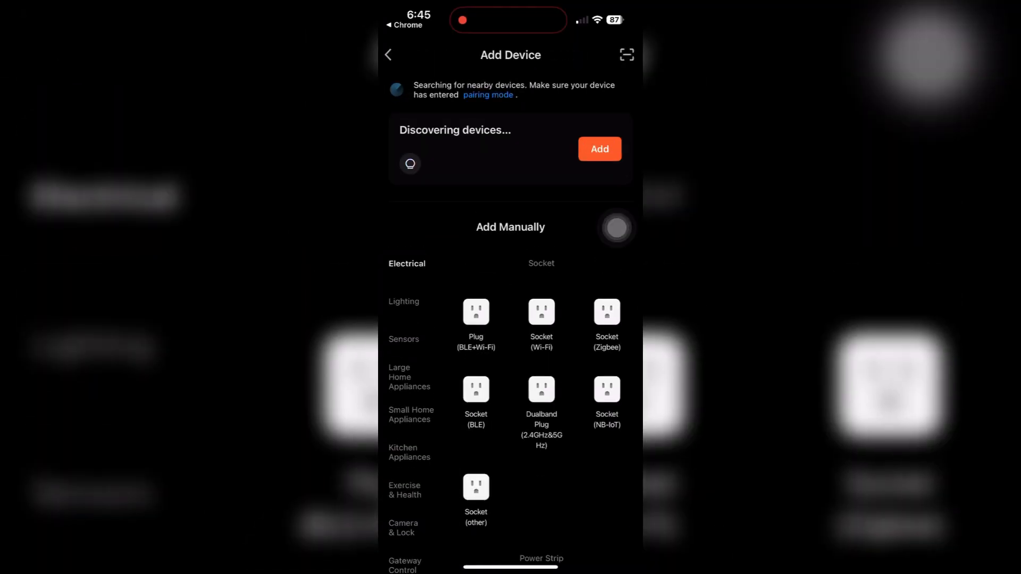
Add the discovered Wellness Lamp Color+ and set it to the red Color Card swatch.
left_click(597, 149)
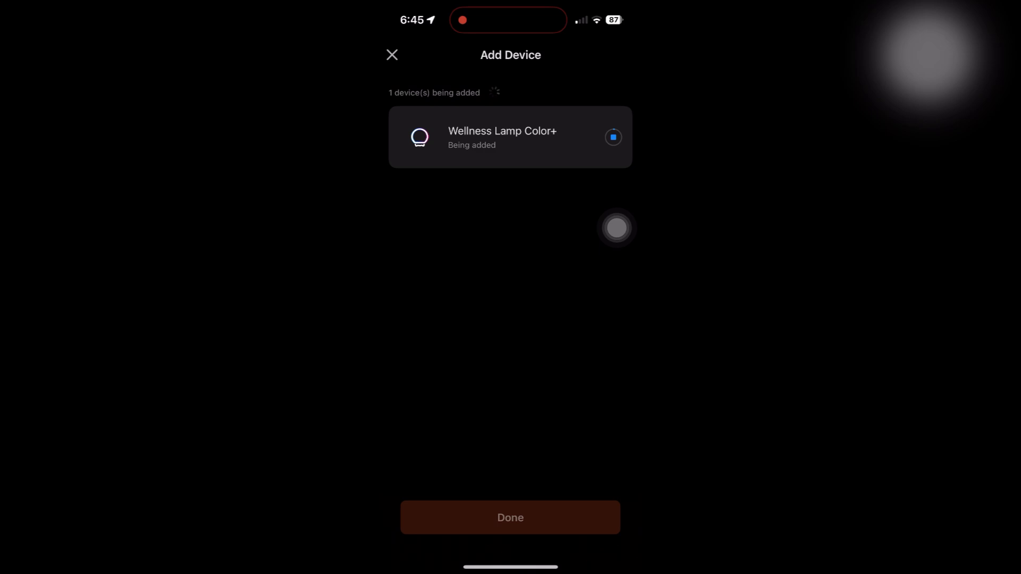
left_click(510, 517)
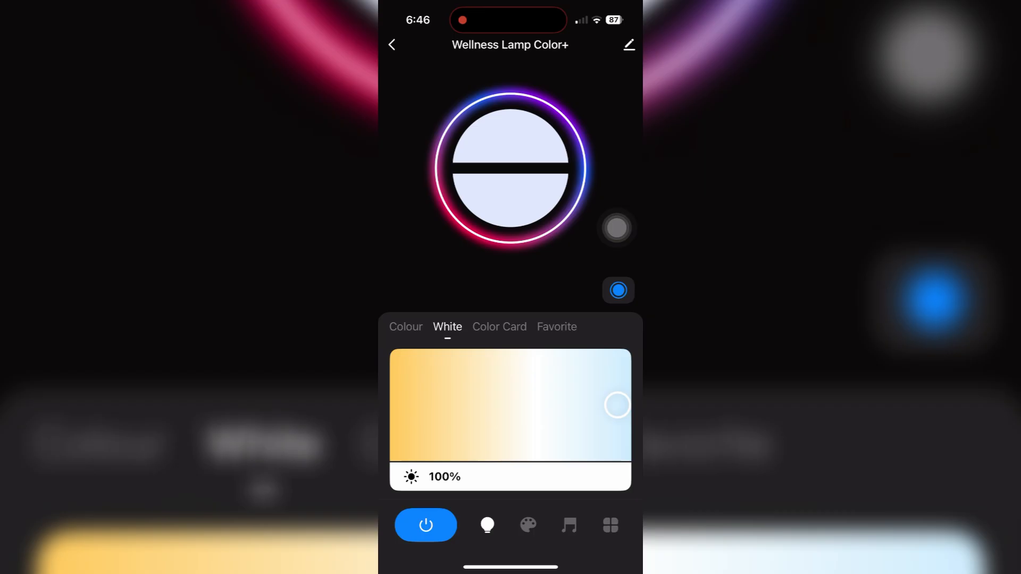
left_click(499, 326)
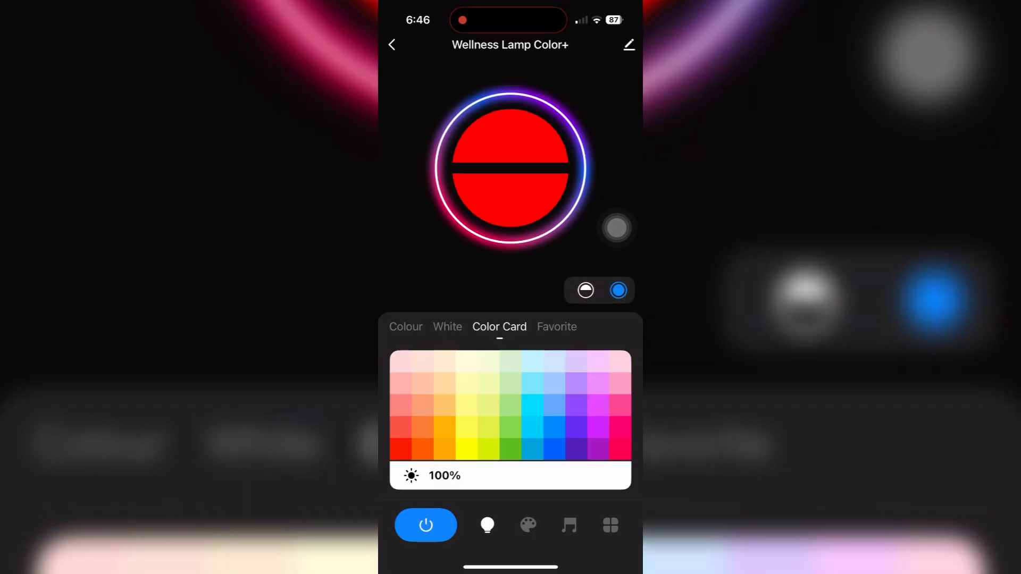